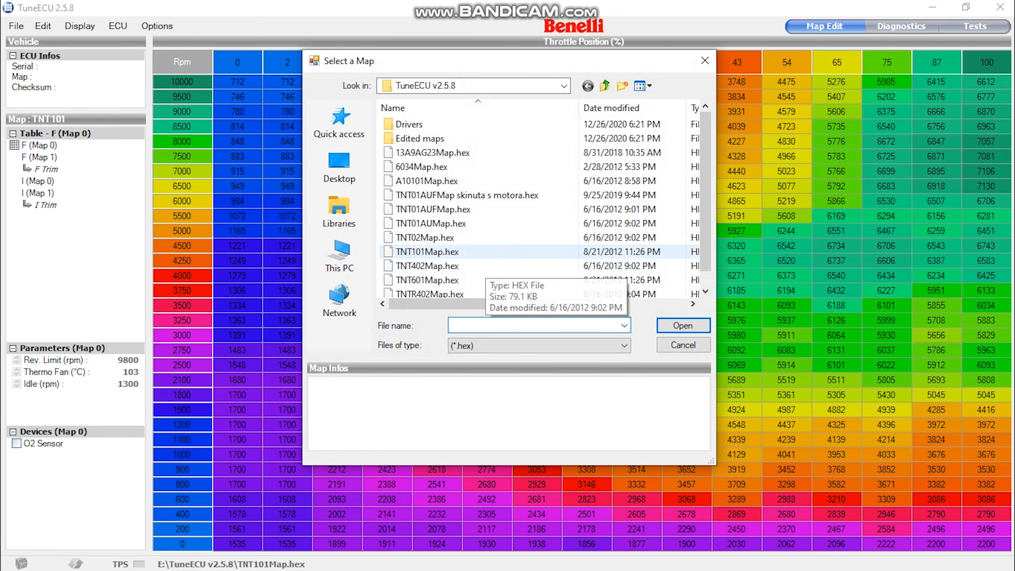
- Cancel the Select a Map dialog, leaving the TNT101 F (Map 0) fuel table showing
{"action": "left_click", "coordinate": [681, 325]}
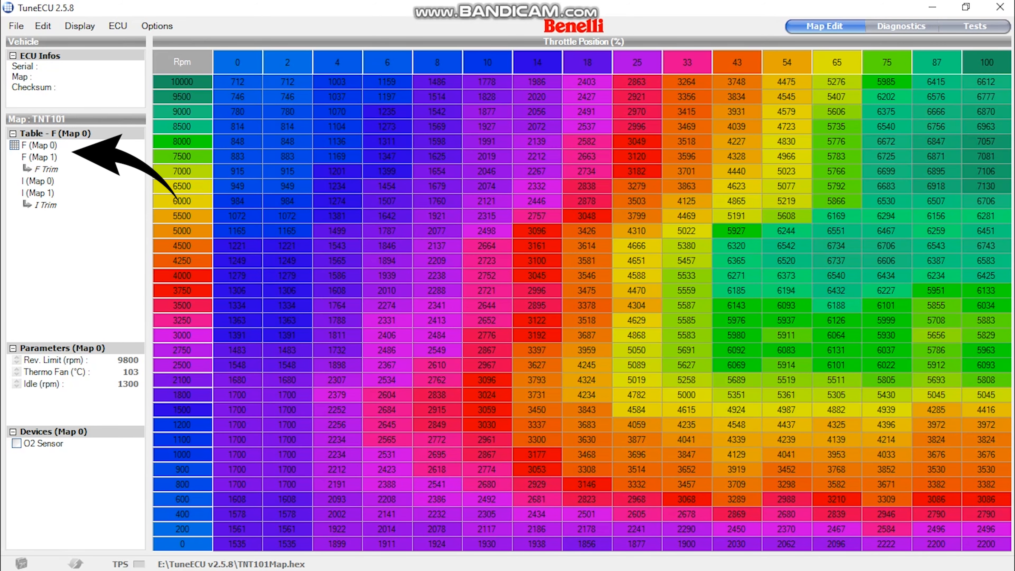